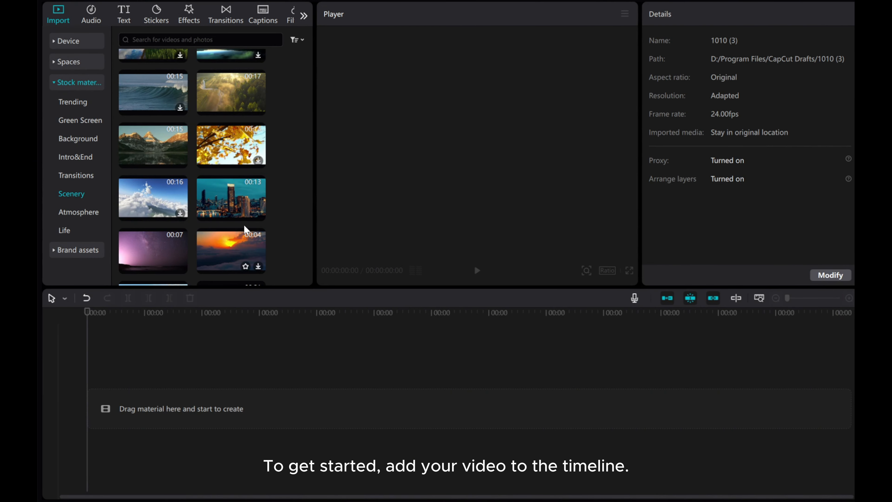
- Add the 13-second city timelapse stock clip to the timeline and select it
left_click(257, 213)
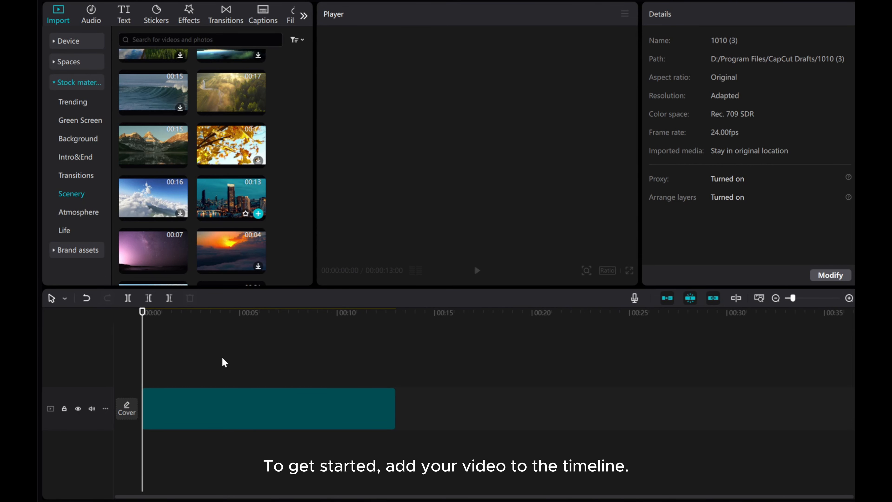
left_click(268, 409)
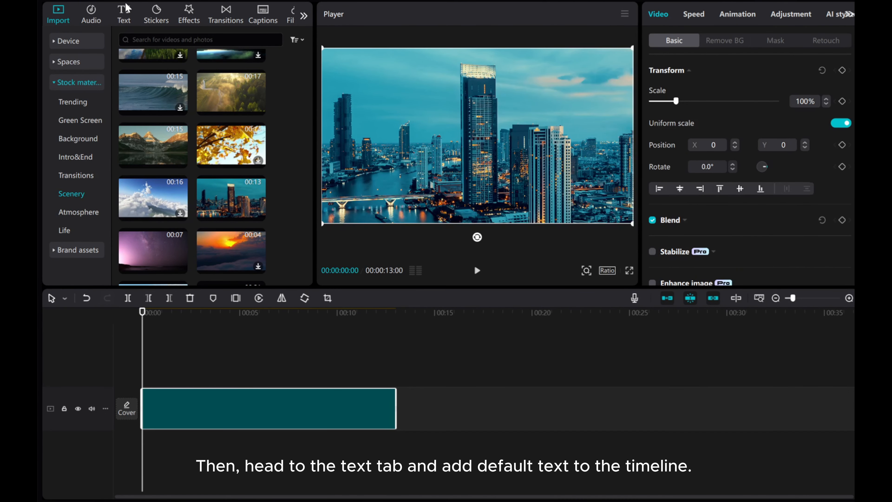
- Add a Default text clip reading "1"
left_click(160, 91)
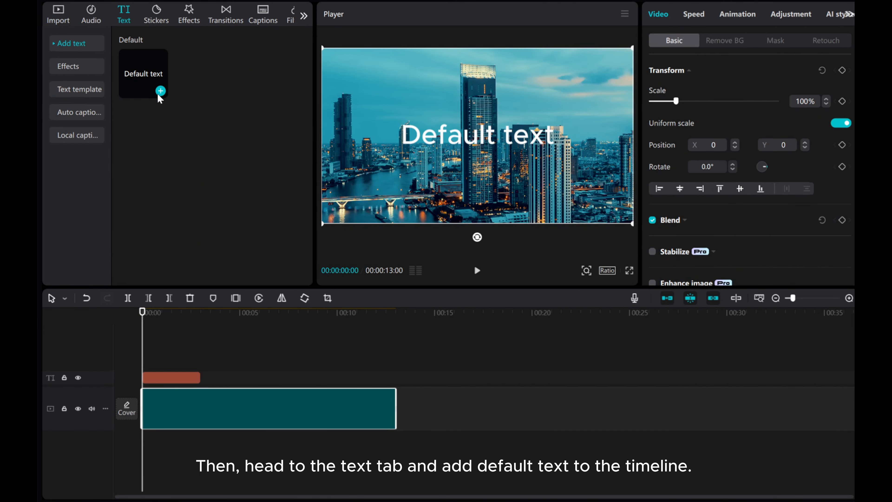
left_click(160, 91)
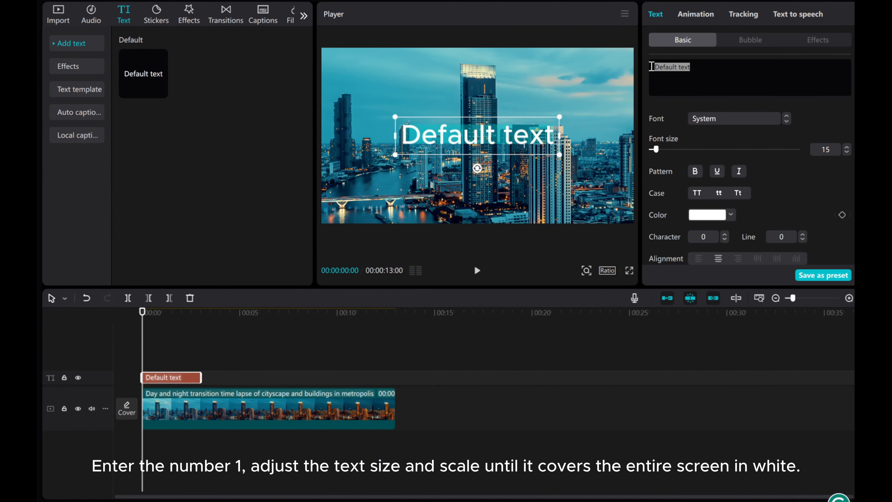
type("1")
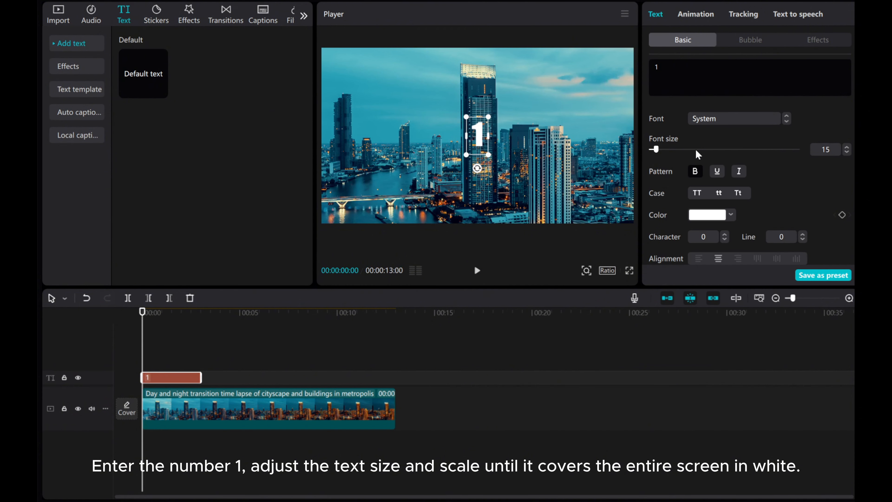
- Enlarge the "1" to font size 300 filling the frame, colour it black, and bring up the clip options
left_click_drag(654, 149, 796, 97)
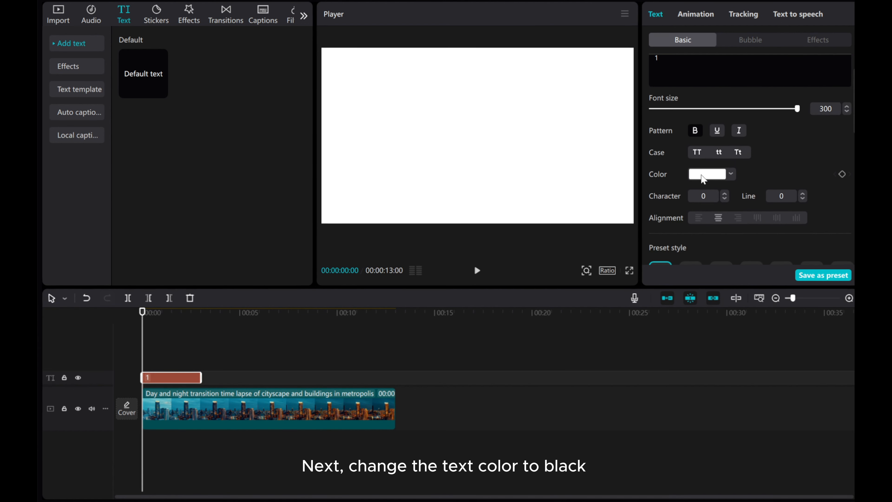
left_click(730, 174)
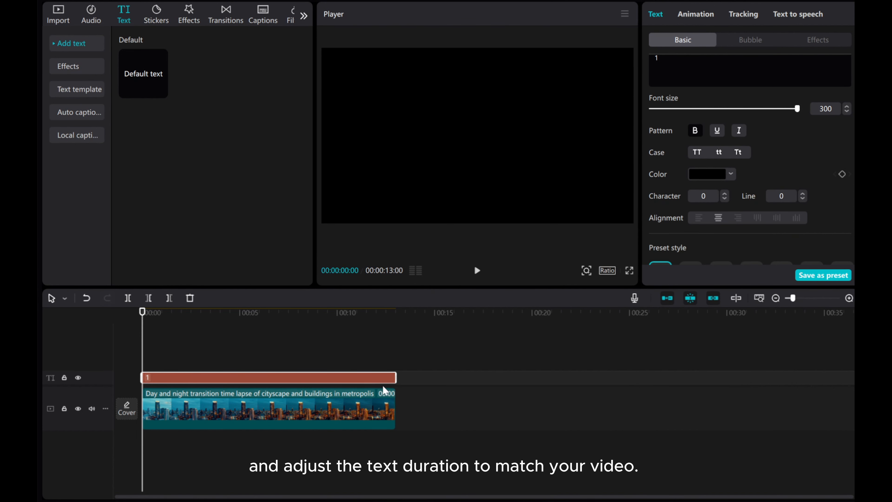
right_click(267, 405)
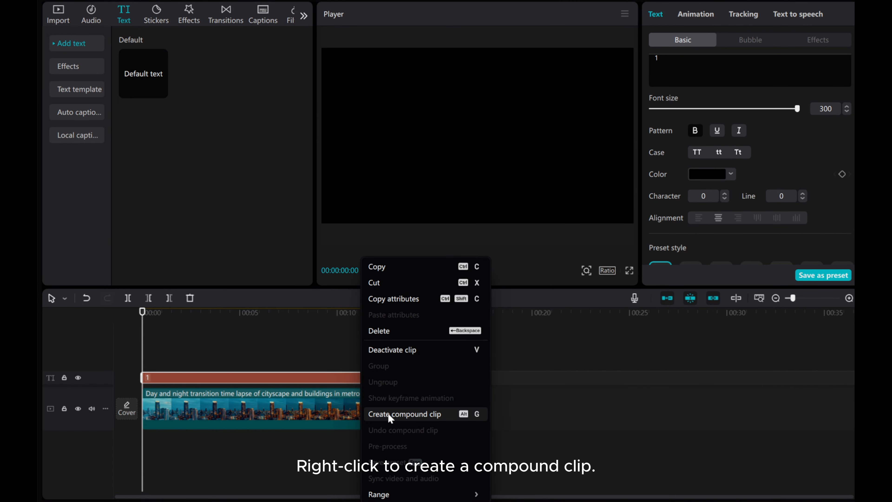
- Create a compound clip from the text and video, then select the timelapse clip above it
left_click(405, 413)
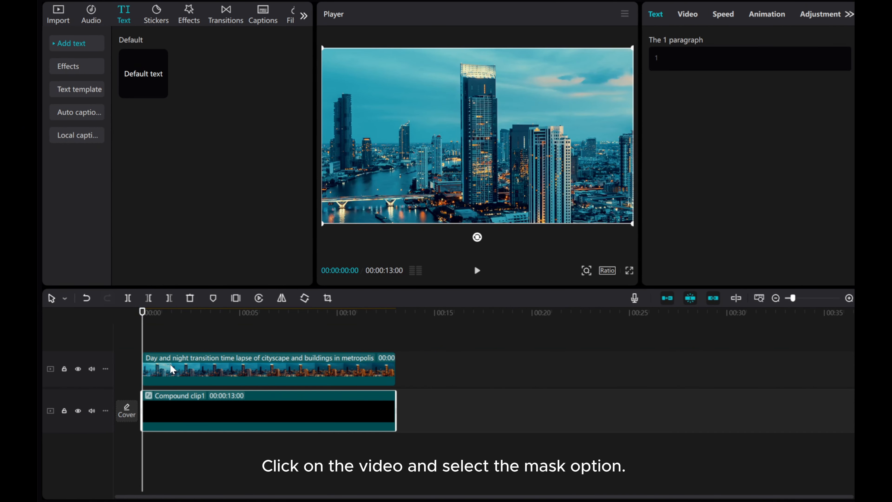
left_click(775, 41)
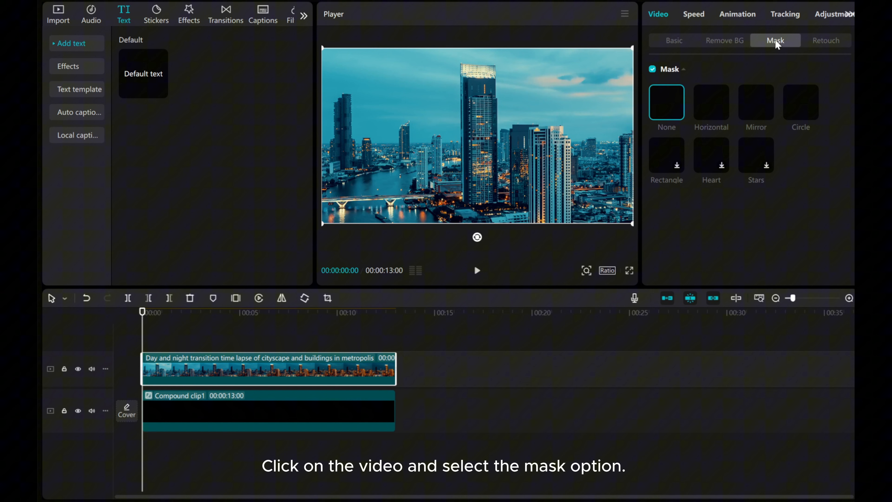
- Apply a Mirror mask shaping the timelapse as a letterbox band with start keyframes
left_click(755, 102)
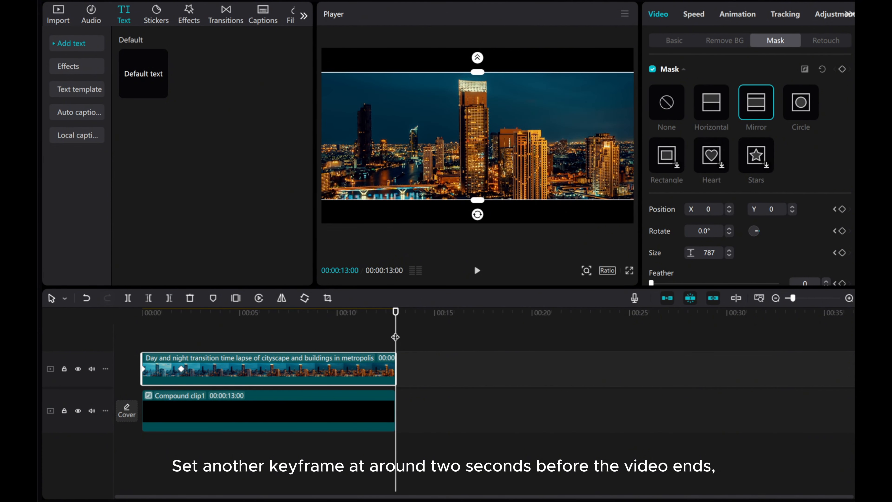
- Move the playhead to about two seconds before the clip's end for the closing mask keyframes
left_click_drag(395, 311, 354, 311)
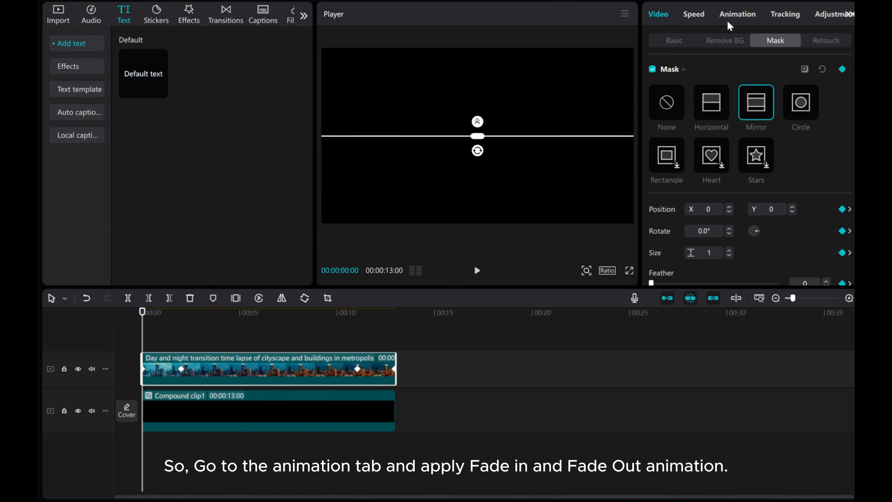
- Give the timelapse 0.5-second Fade In and Fade Out animations and play back the letterbox effect
left_click(737, 13)
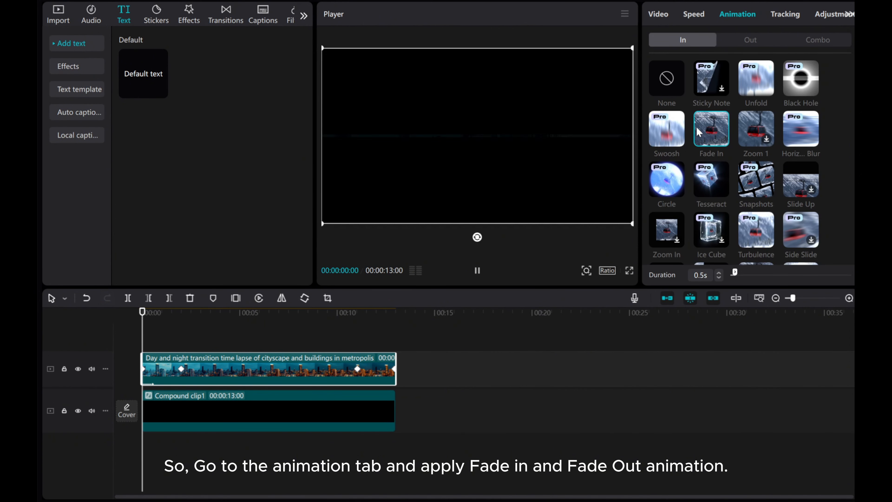
left_click(750, 39)
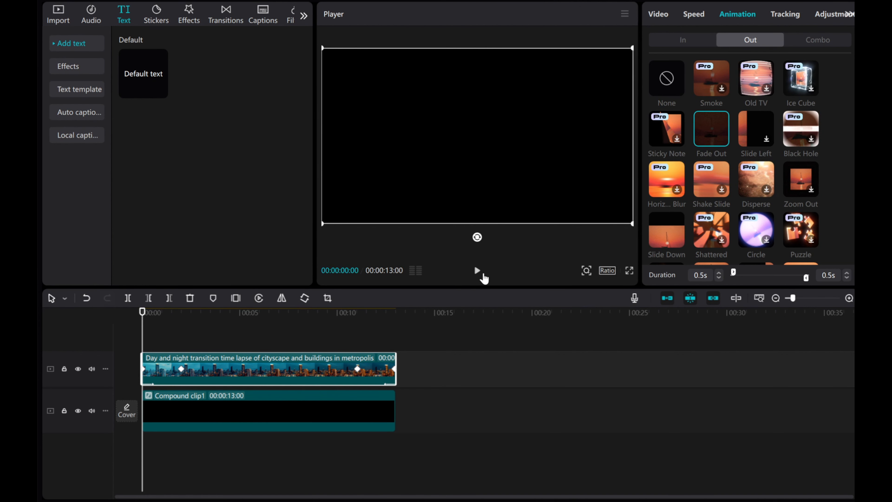
left_click(476, 271)
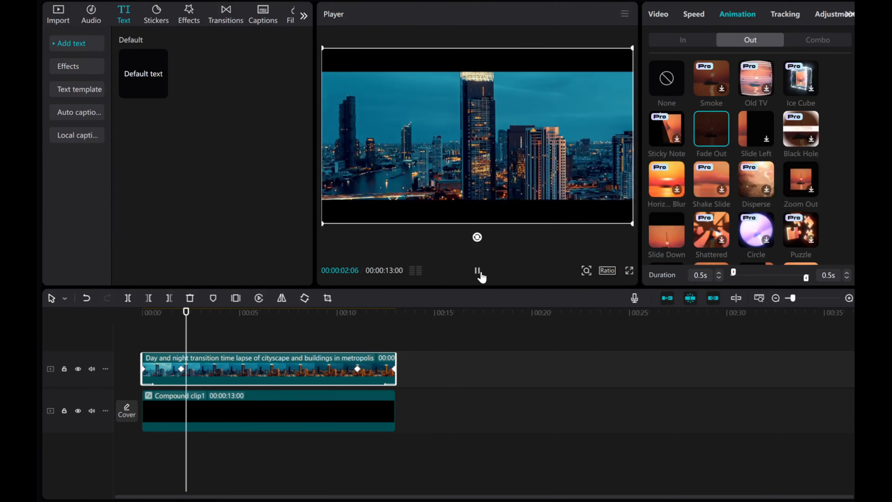